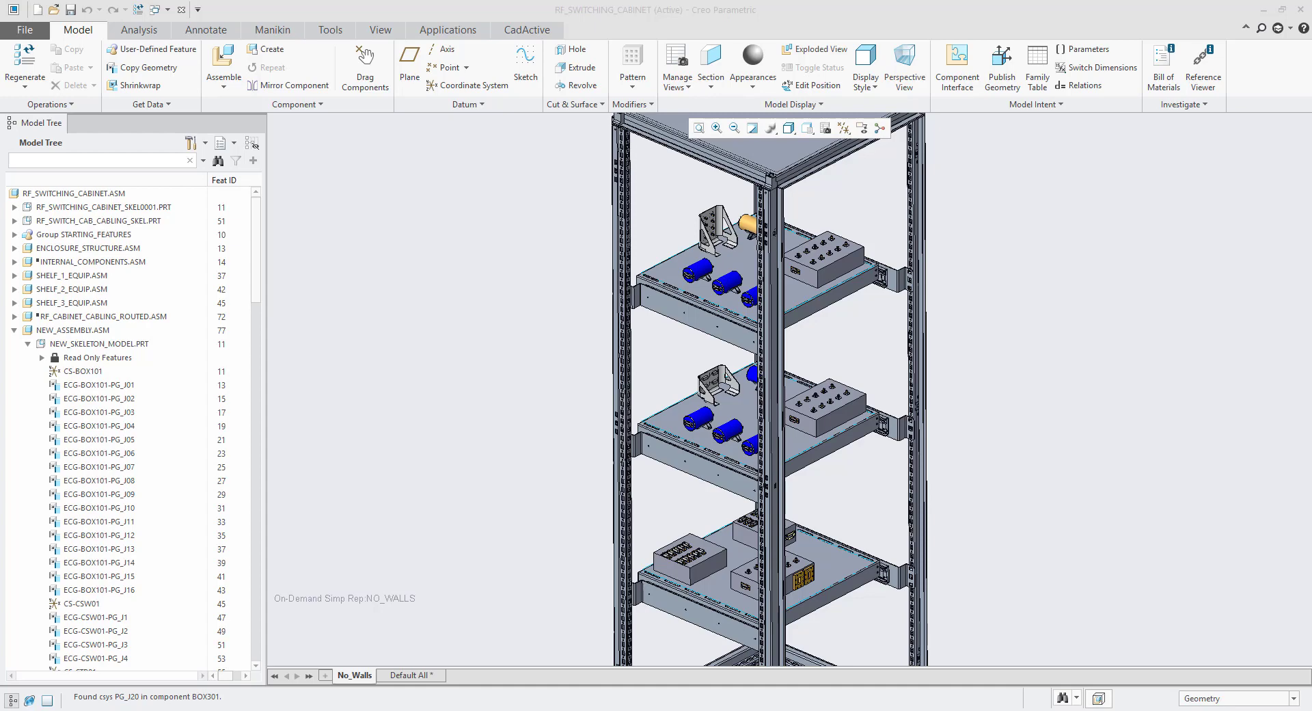
Step: Work through the Creo toolbar and menus to reach the CadActive AutoAssemble tool
left_click(527, 29)
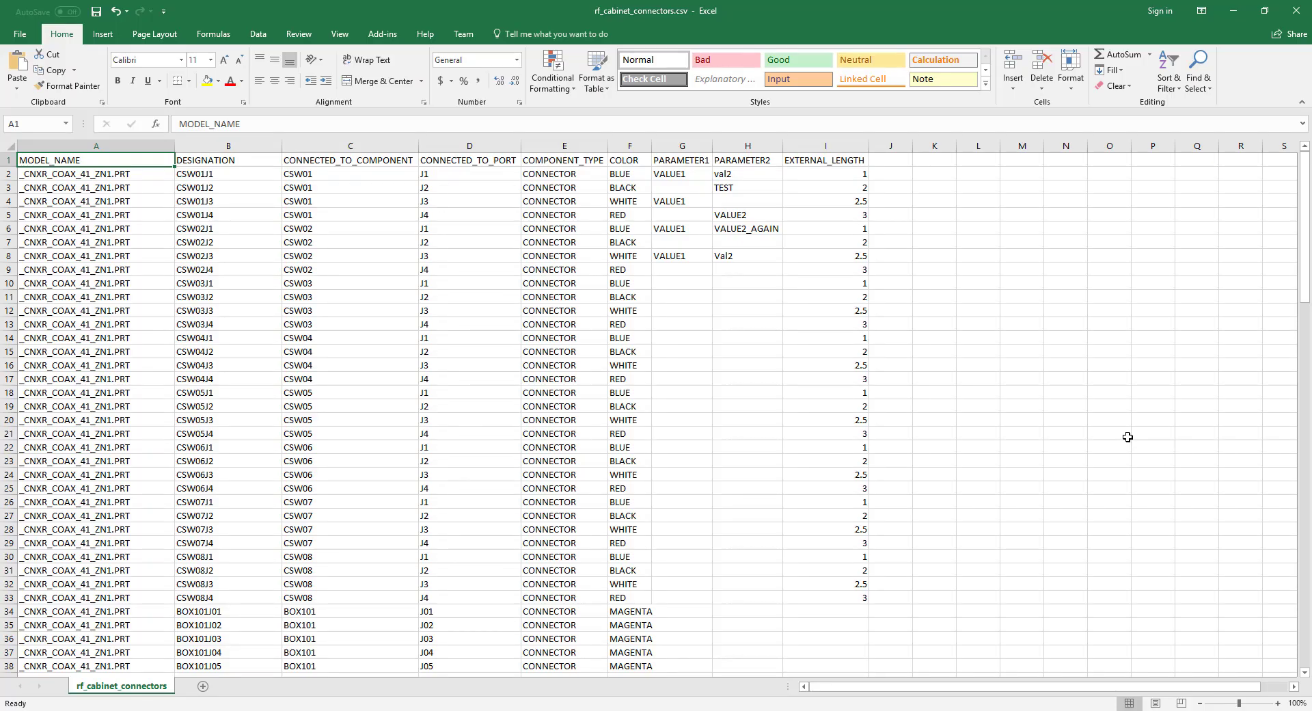
left_click(96, 145)
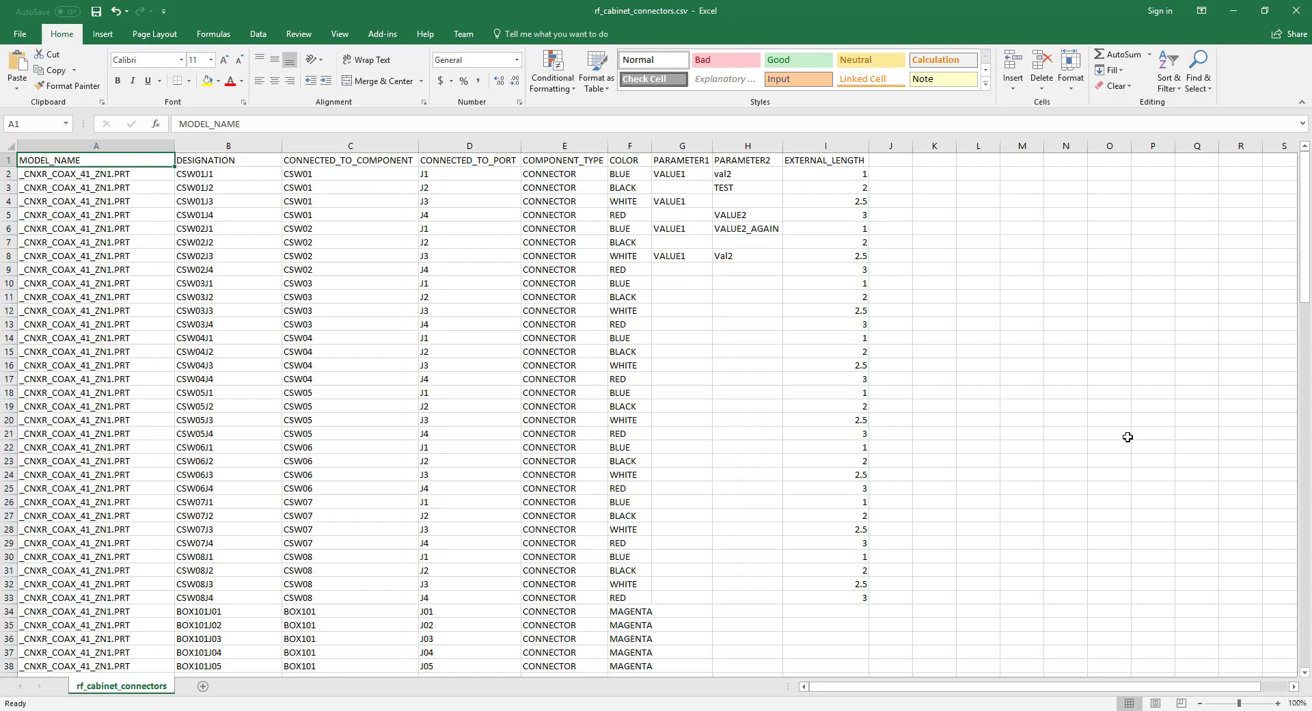
left_click(469, 145)
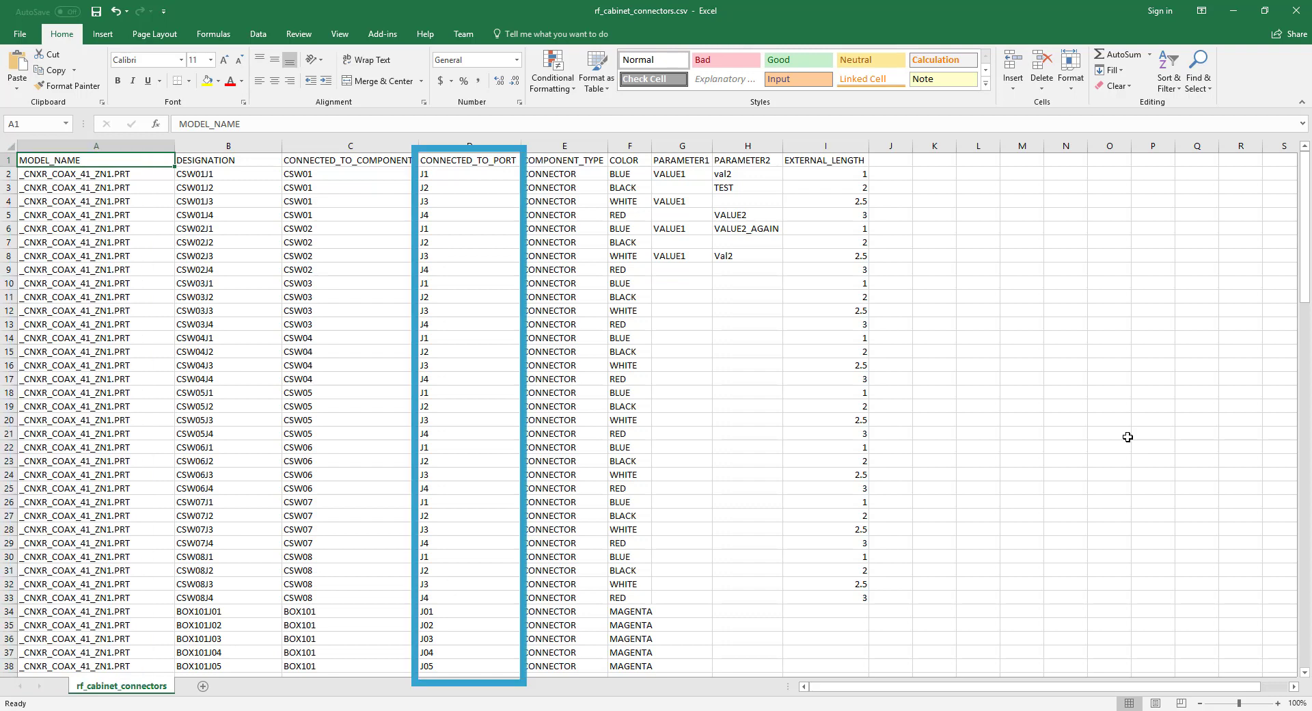
left_click(349, 145)
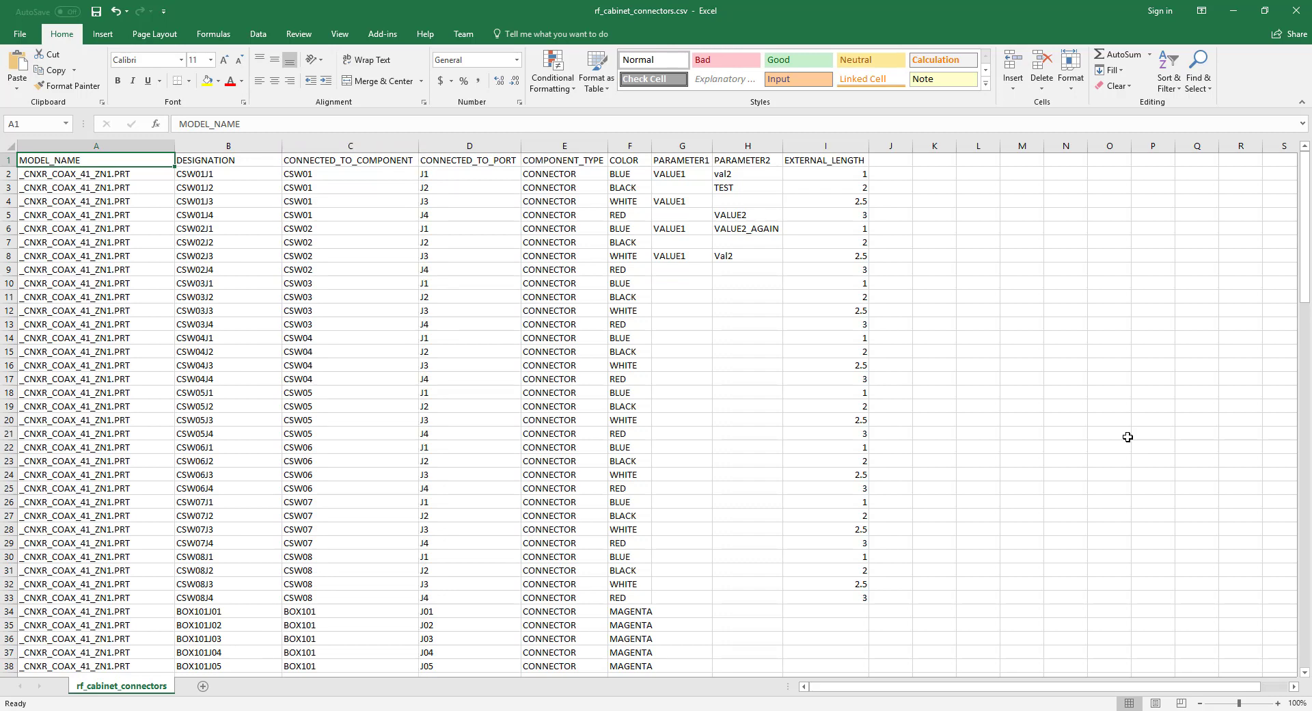
left_click(227, 160)
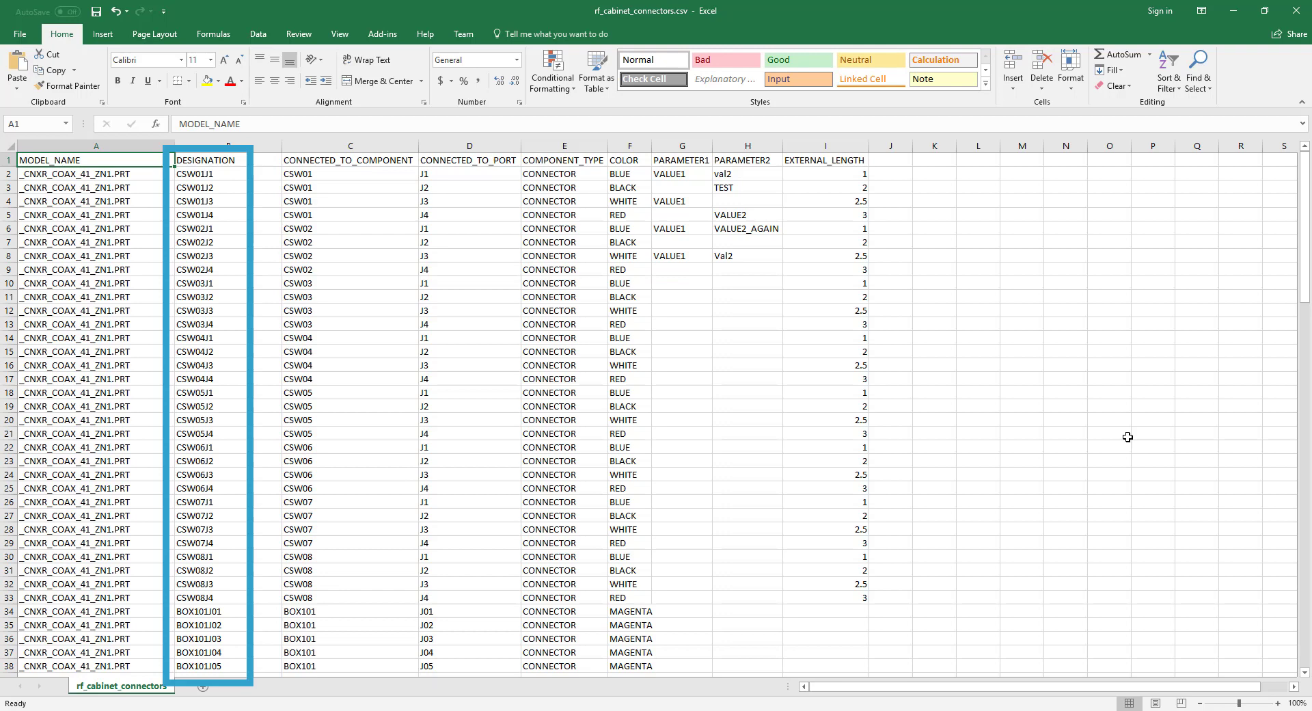
left_click(96, 160)
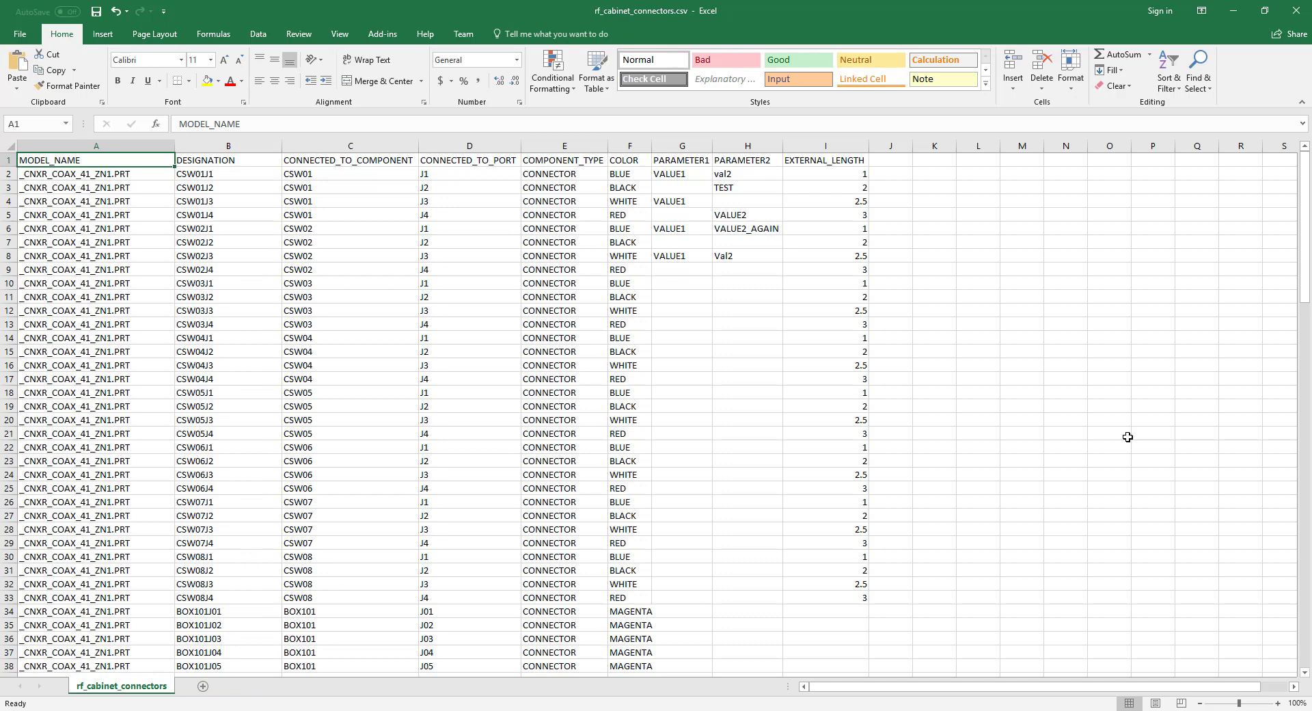
left_click(630, 144)
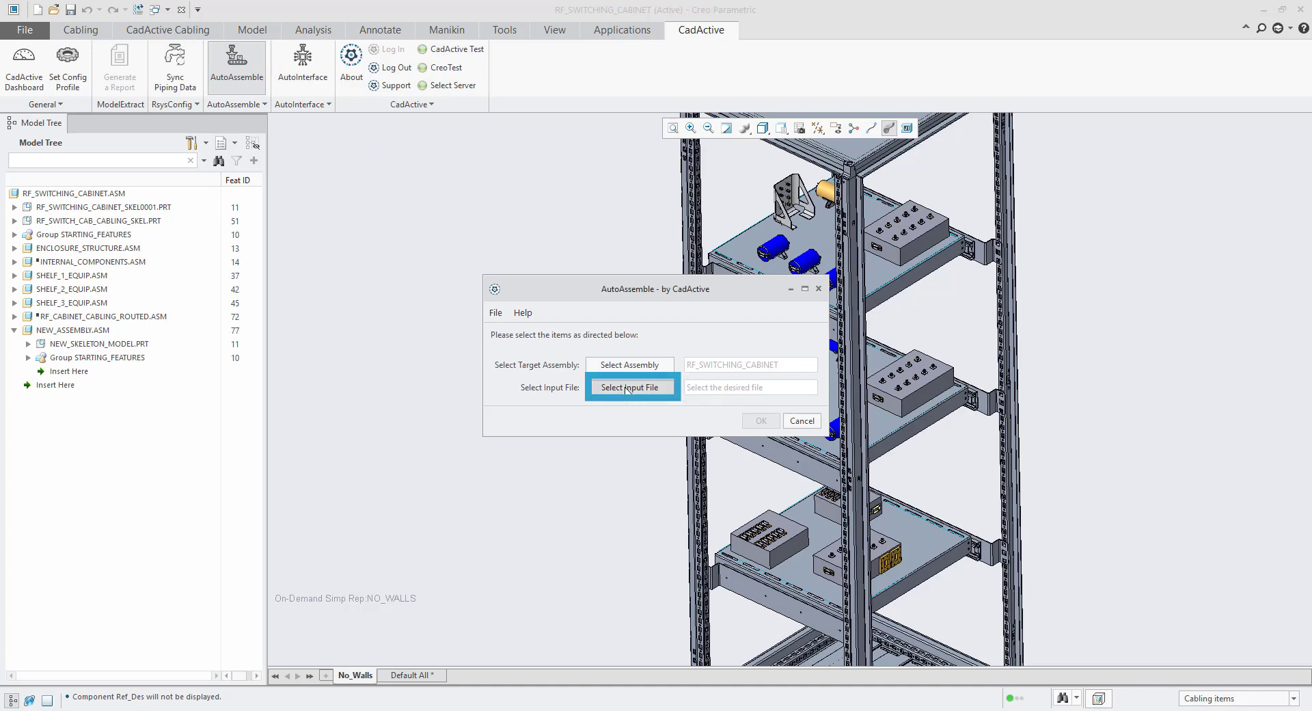
Step: Load rf_cabinet_connectors.csv as input and make NEW_ASSEMBLY the target assembly
left_click(632, 387)
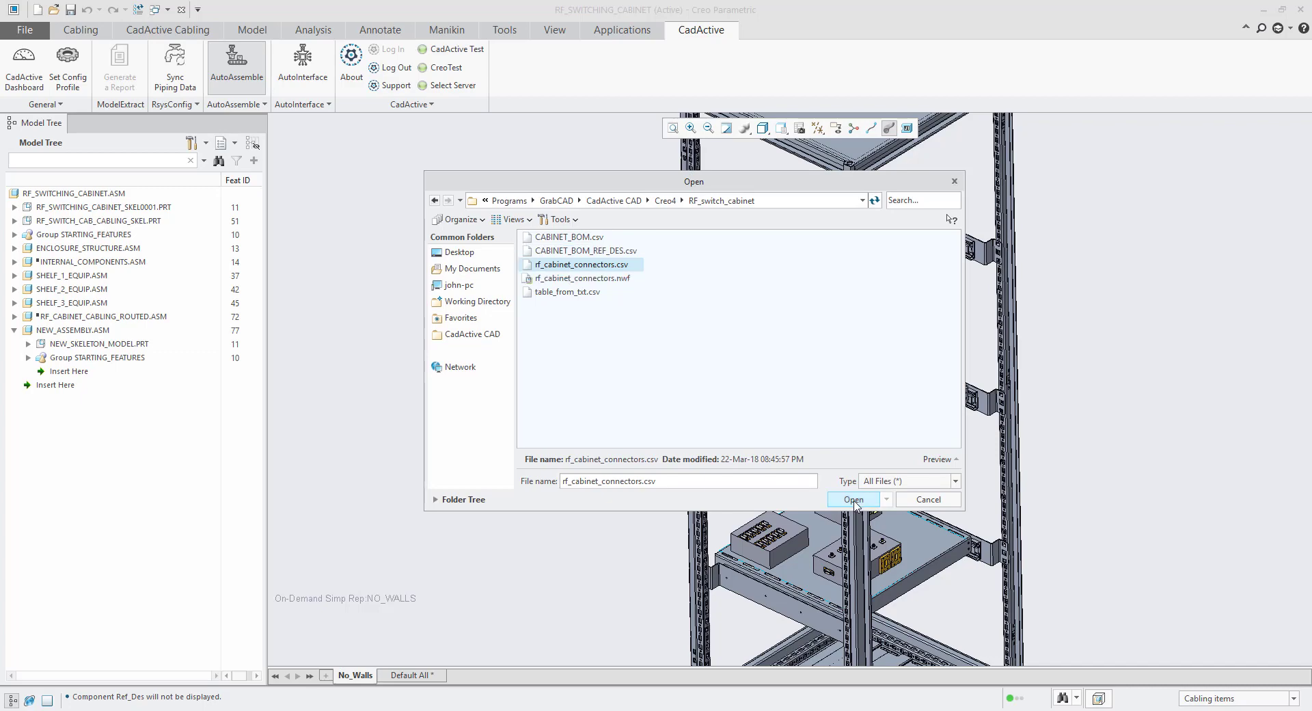
left_click(853, 499)
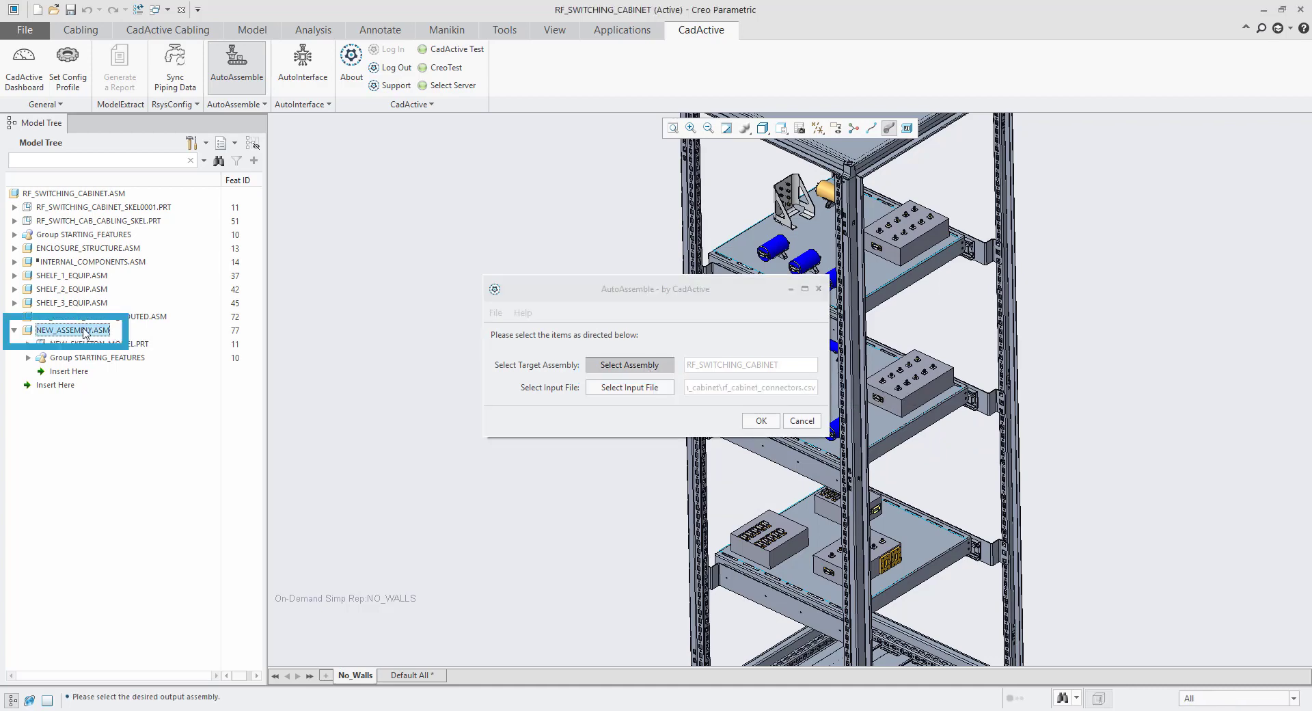
left_click(629, 365)
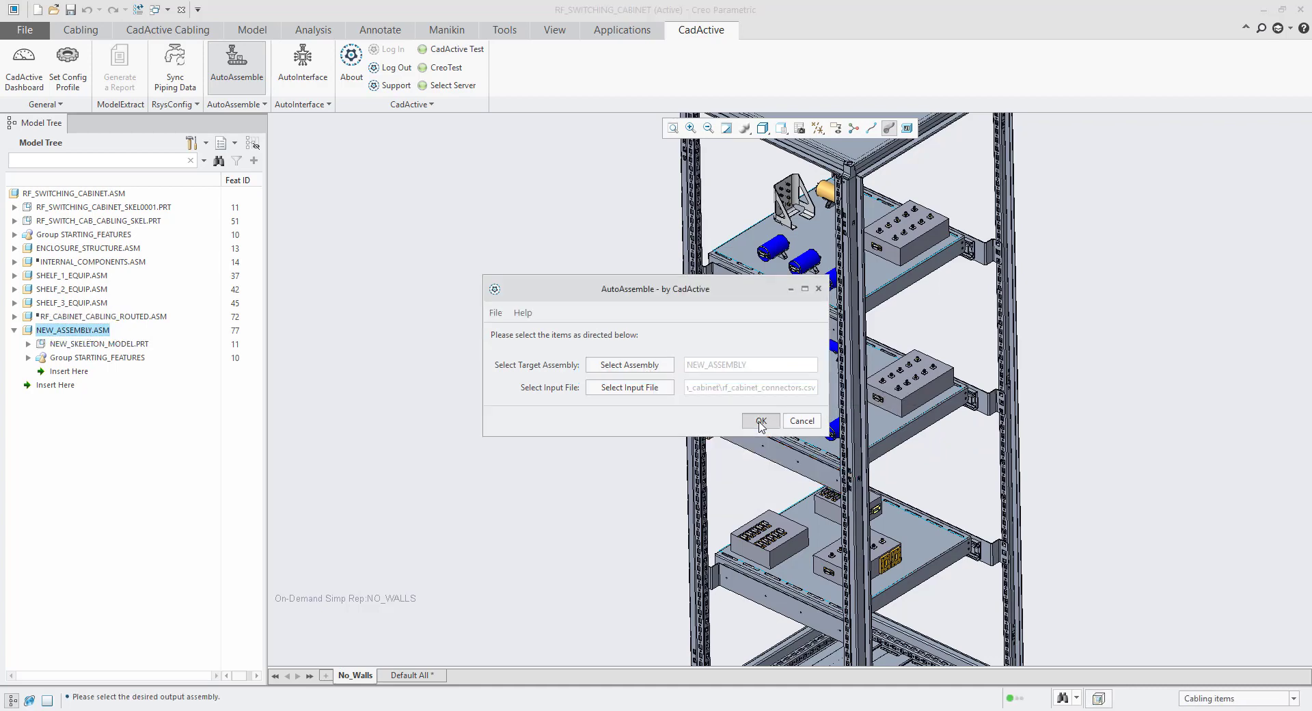
Step: Run AutoAssemble, show reference designator labels, and select the first placed coax connector
left_click(760, 420)
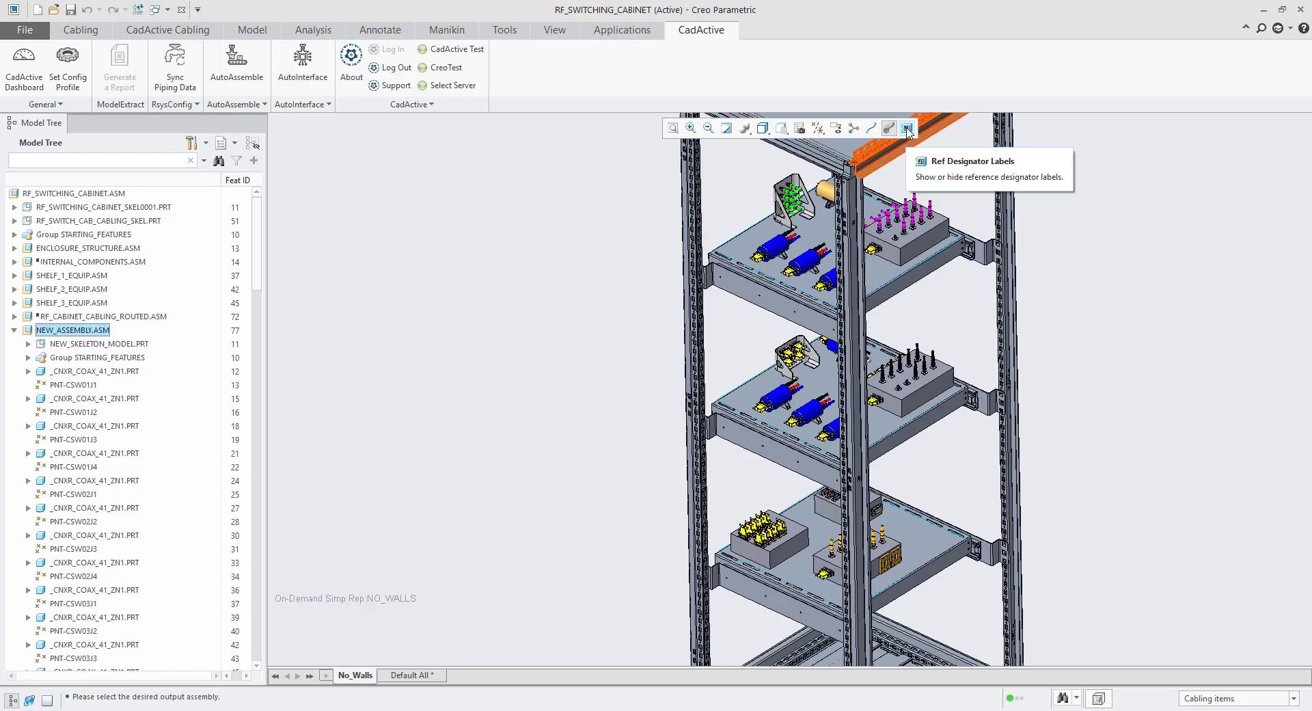
left_click(907, 128)
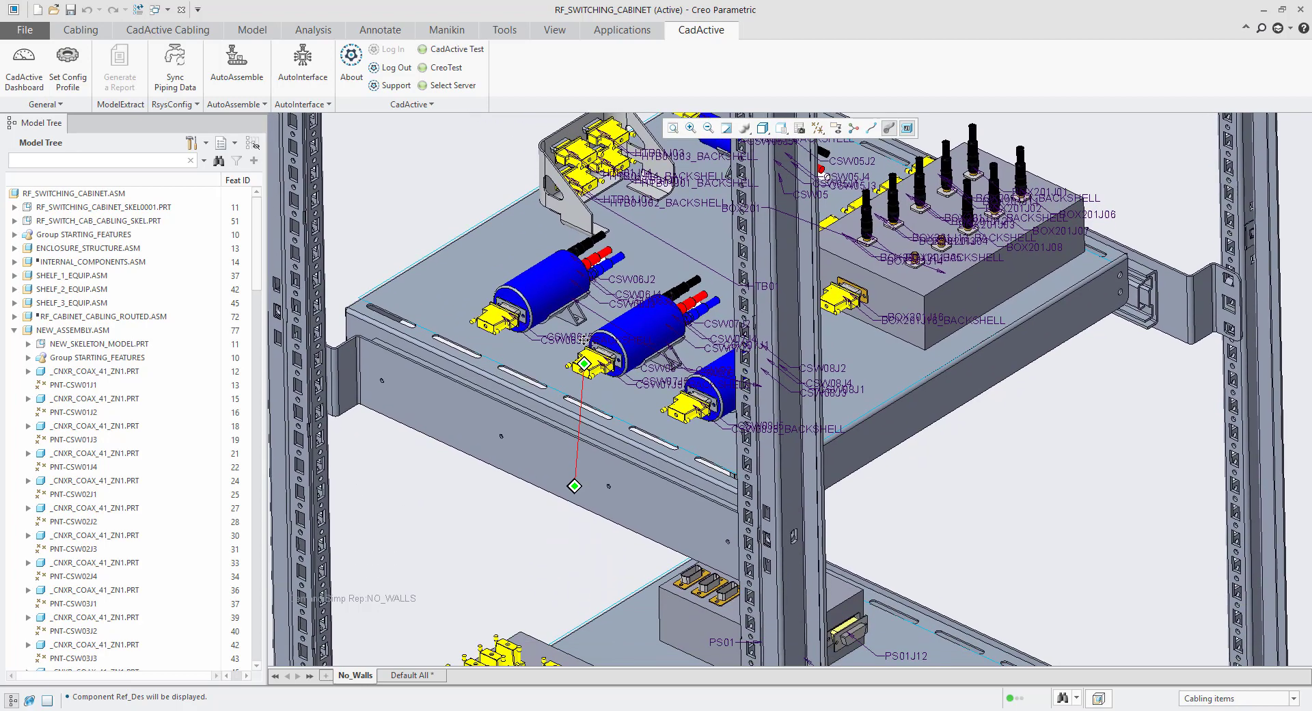
left_click(95, 371)
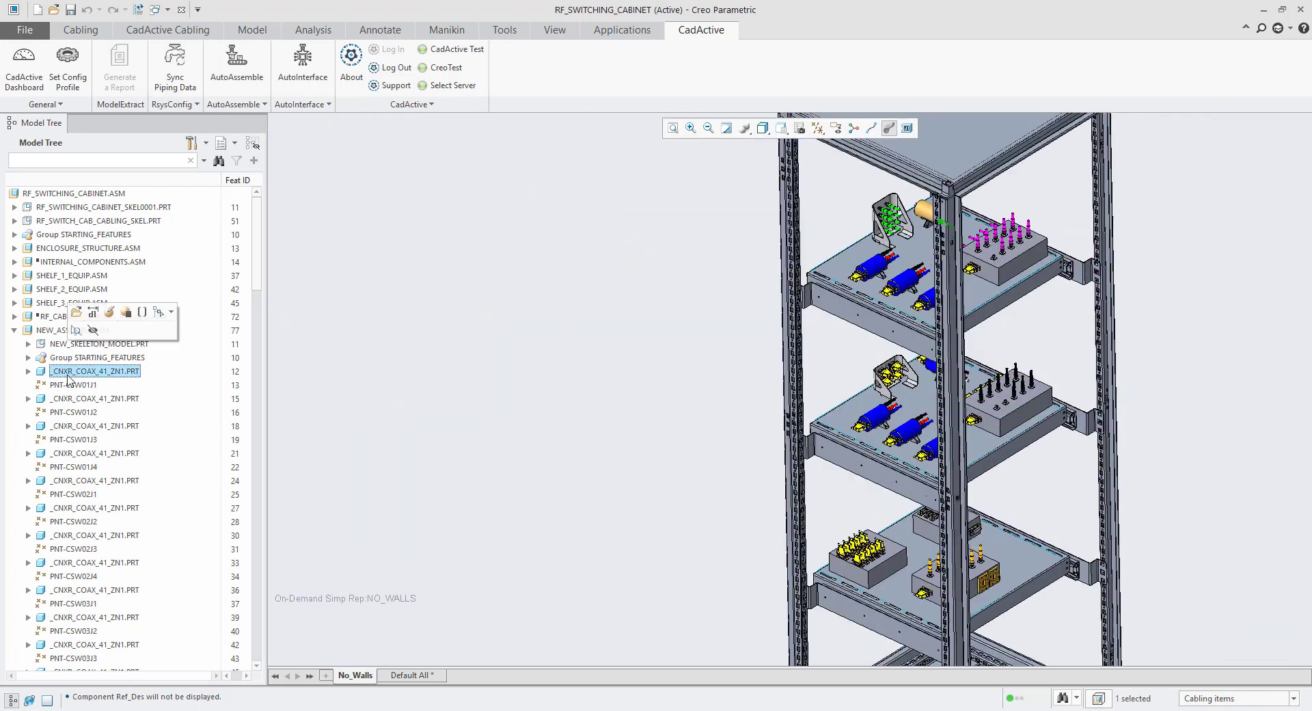
scroll("down", 3)
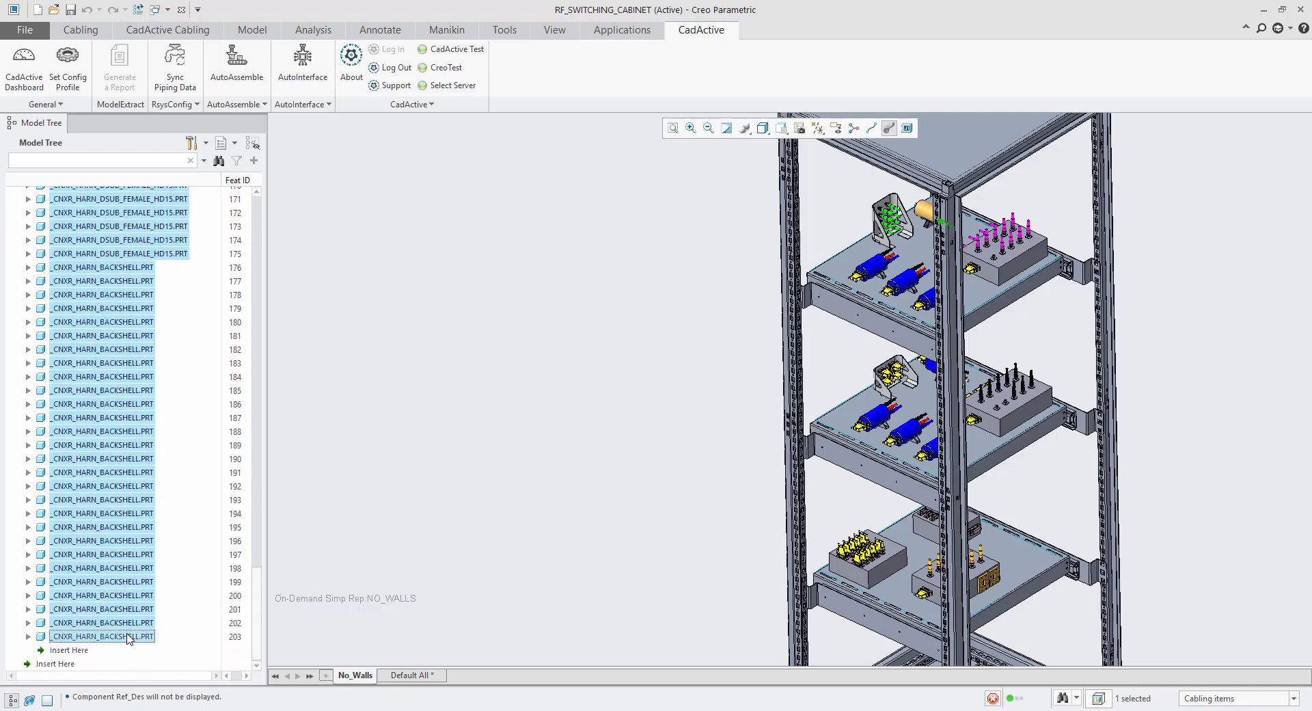